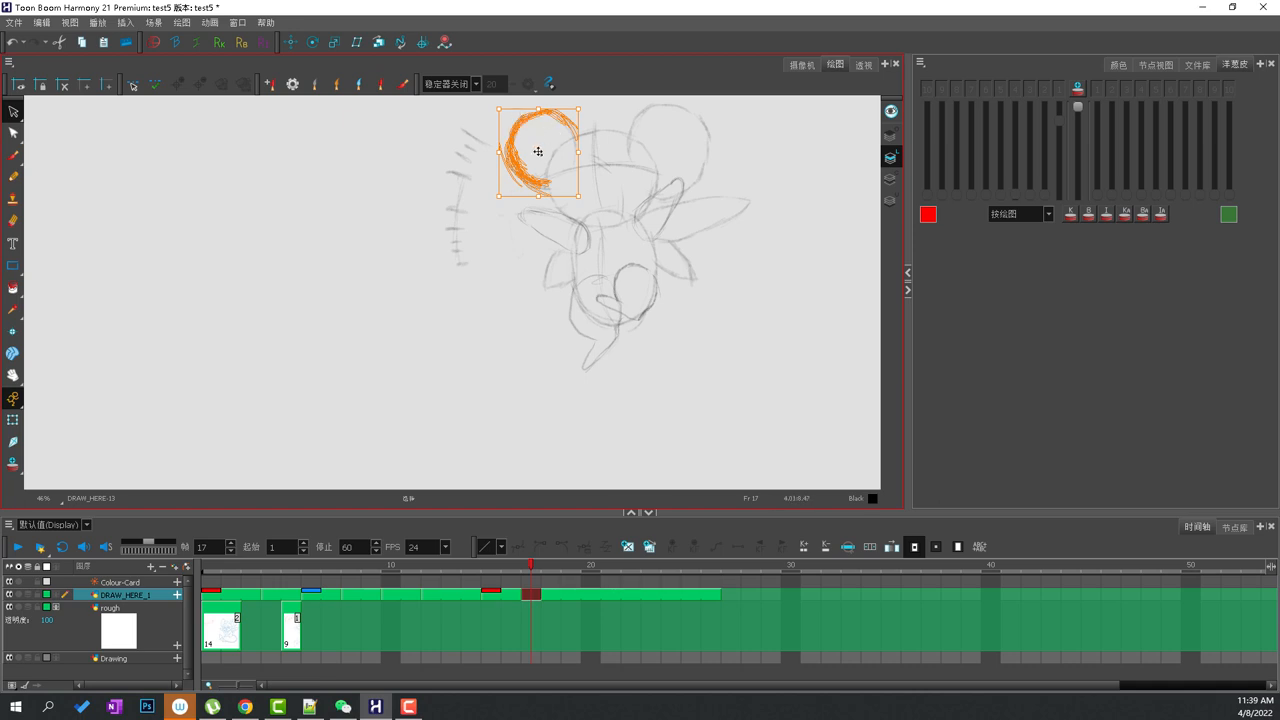
Reposition the ear stroke, the arc over the head top and the strokes on the right of the face
drag(538, 152, 668, 146)
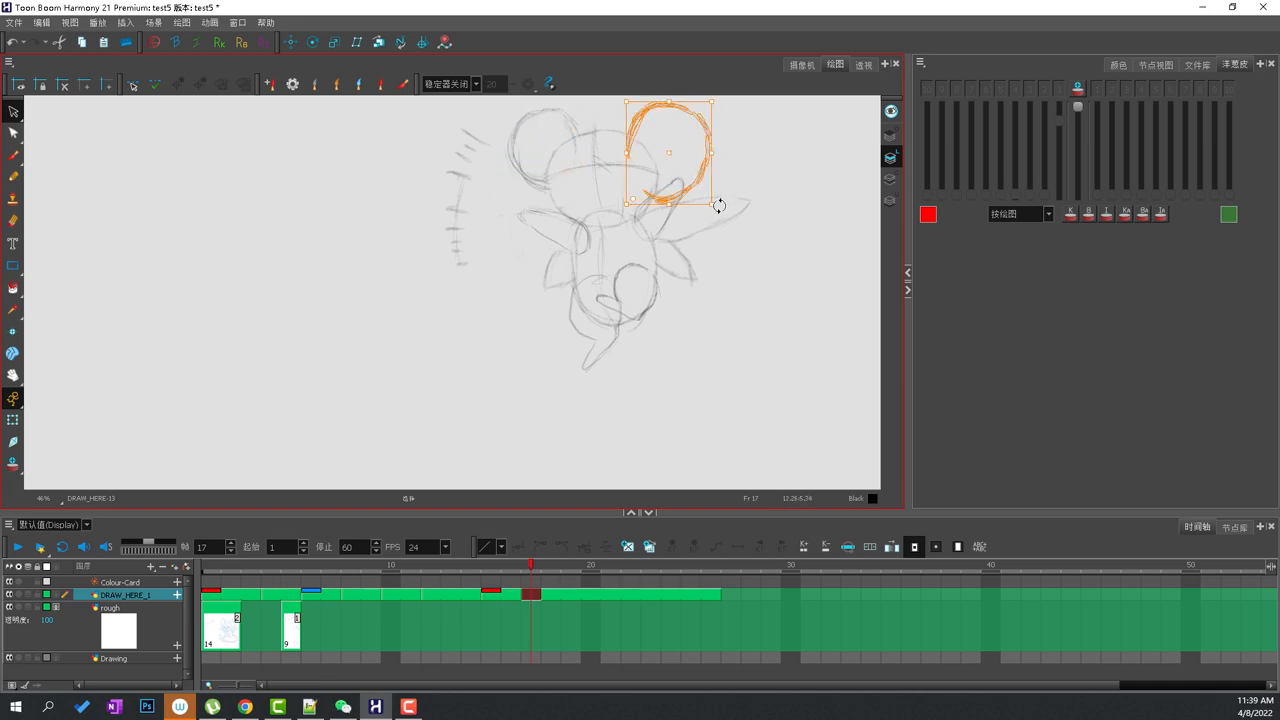
drag(668, 152, 602, 160)
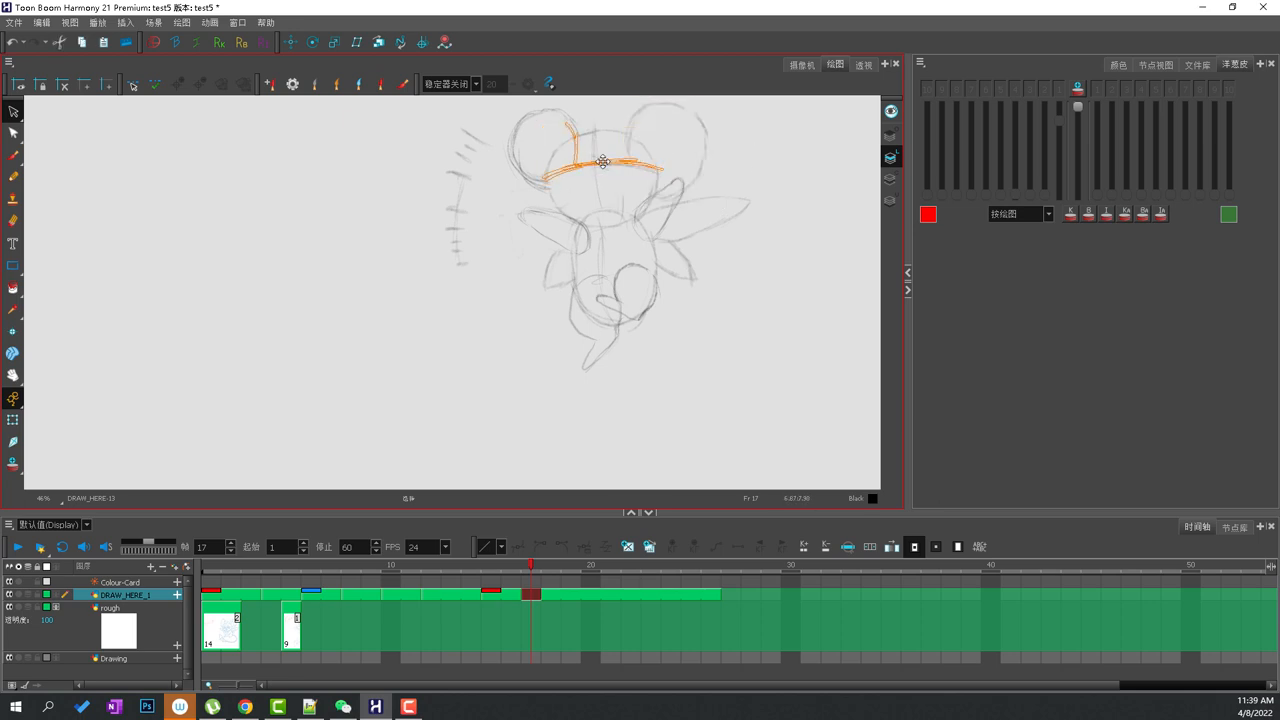
drag(604, 160, 680, 204)
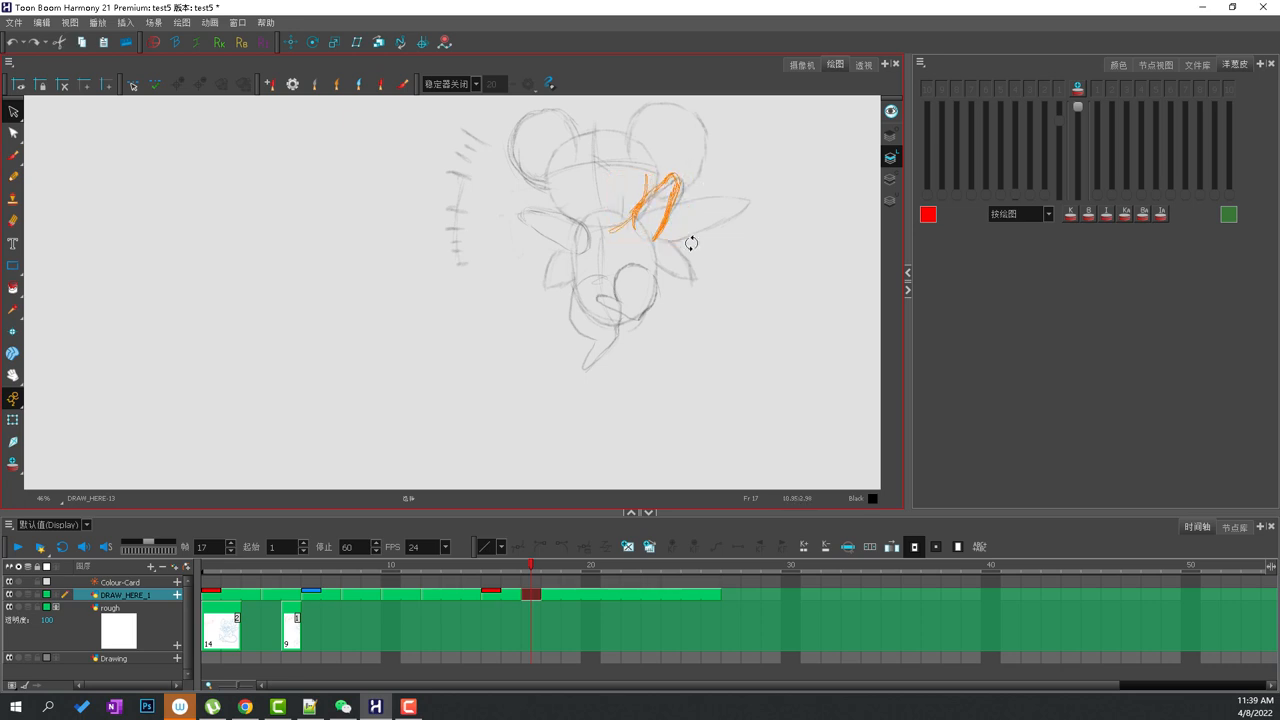
drag(650, 200, 544, 216)
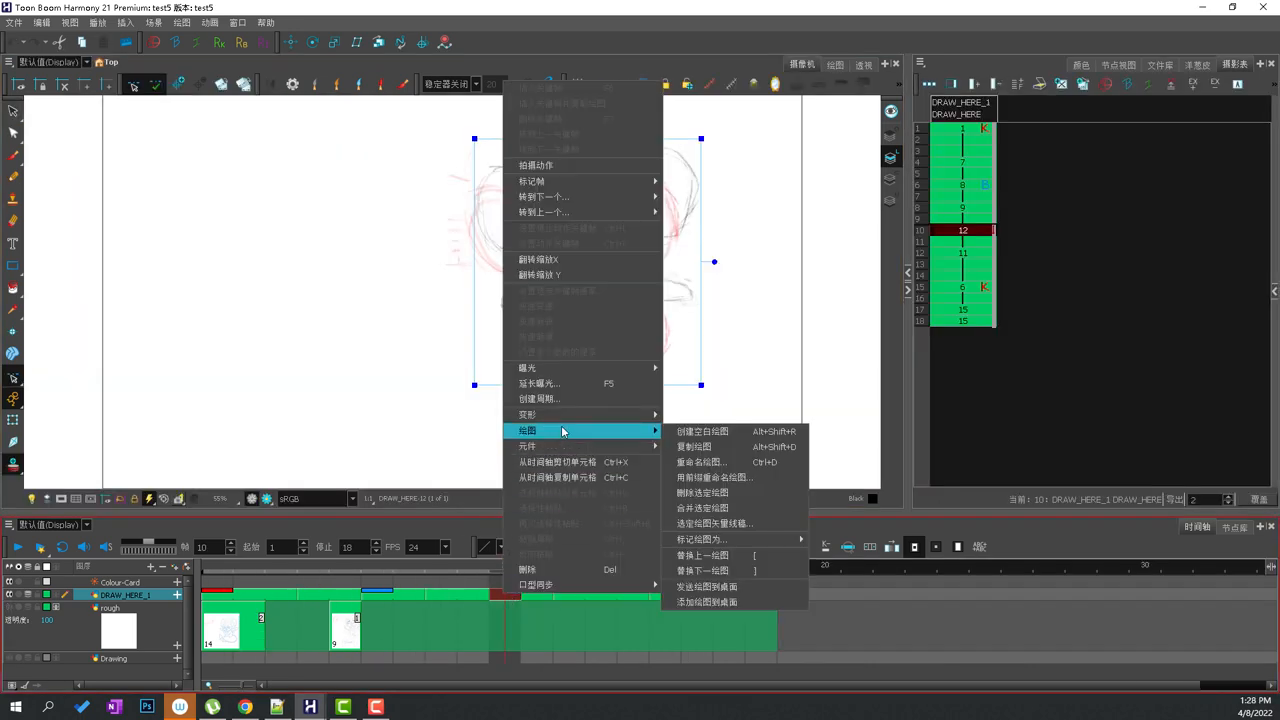
mouse_move(700, 540)
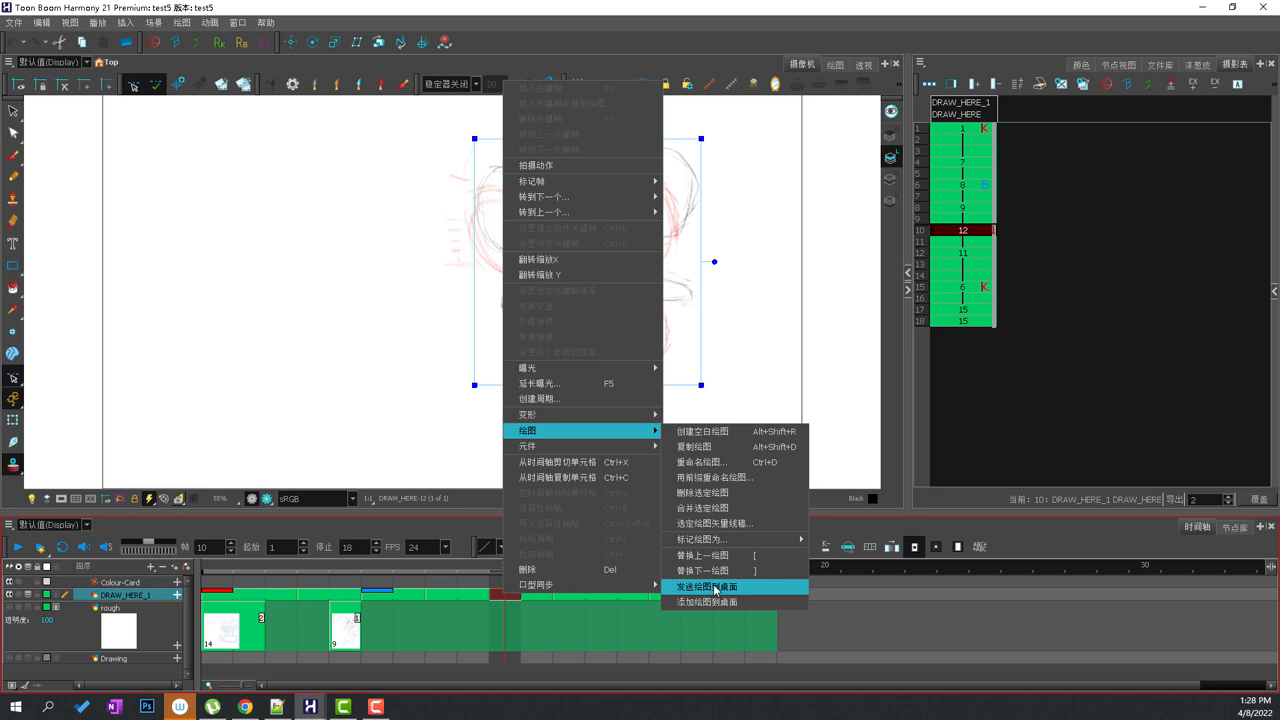
Expose the standing full-body mouse drawing in place of the head close-up
click(706, 588)
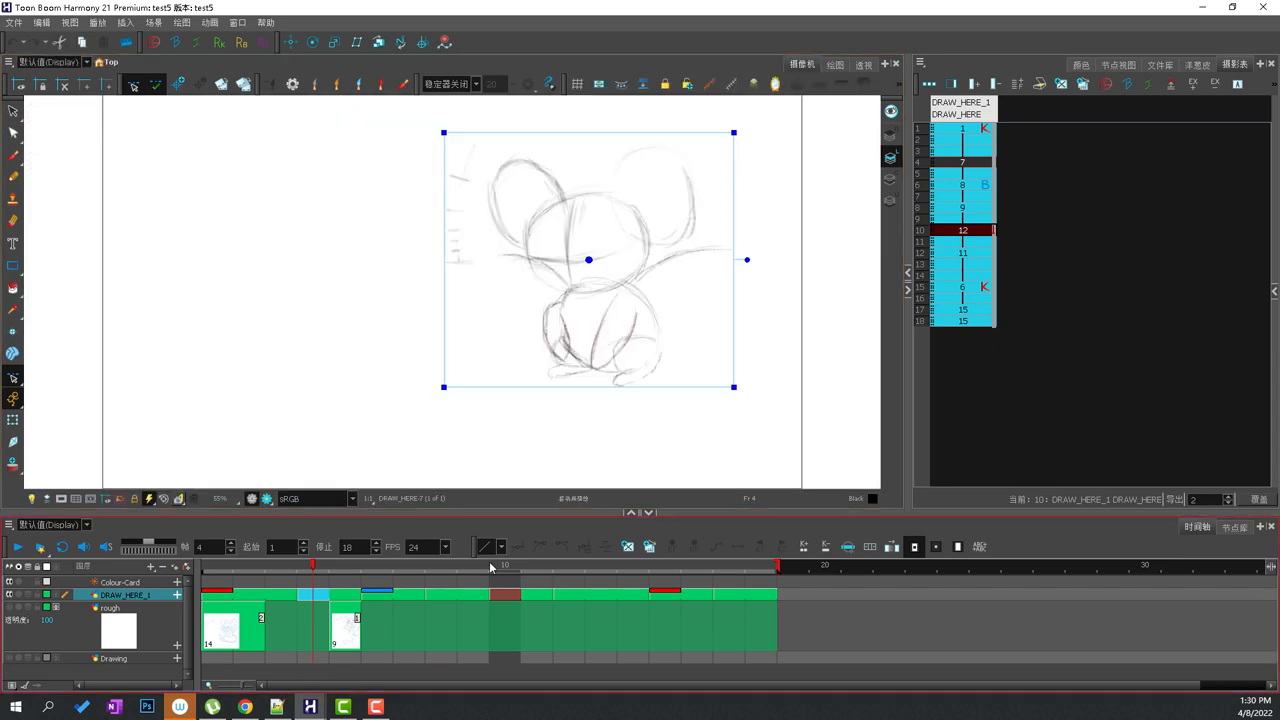
Jump to the later frame holding the head sketch and bring up its drawing options
click(570, 564)
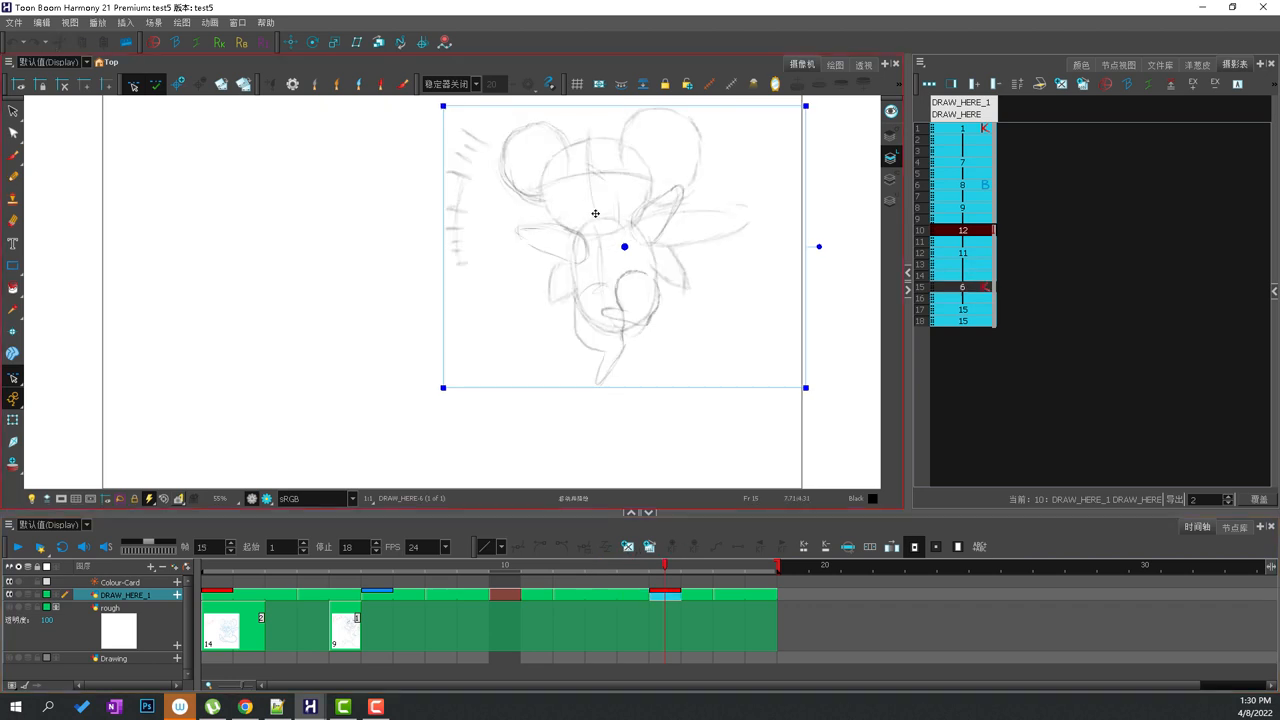
right_click(624, 248)
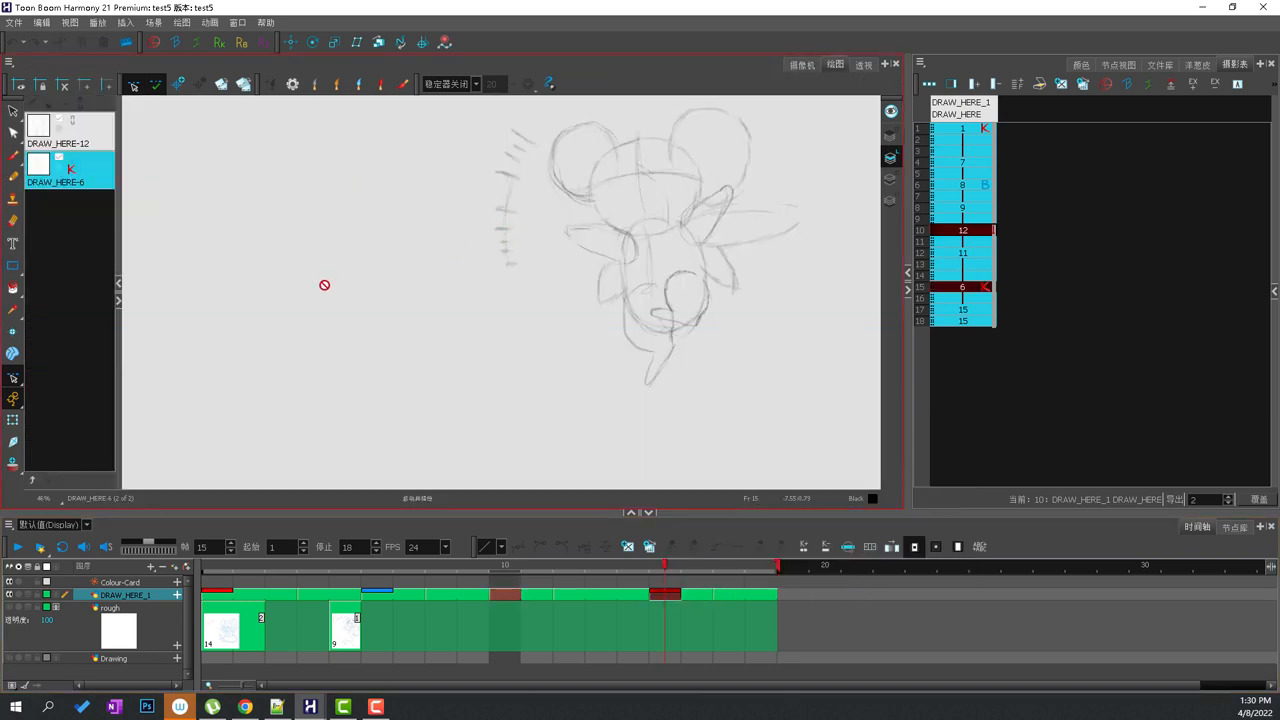
Show drawing DRAW_HERE-12 in the expanded Drawing view with a horizontal guide line added
click(70, 132)
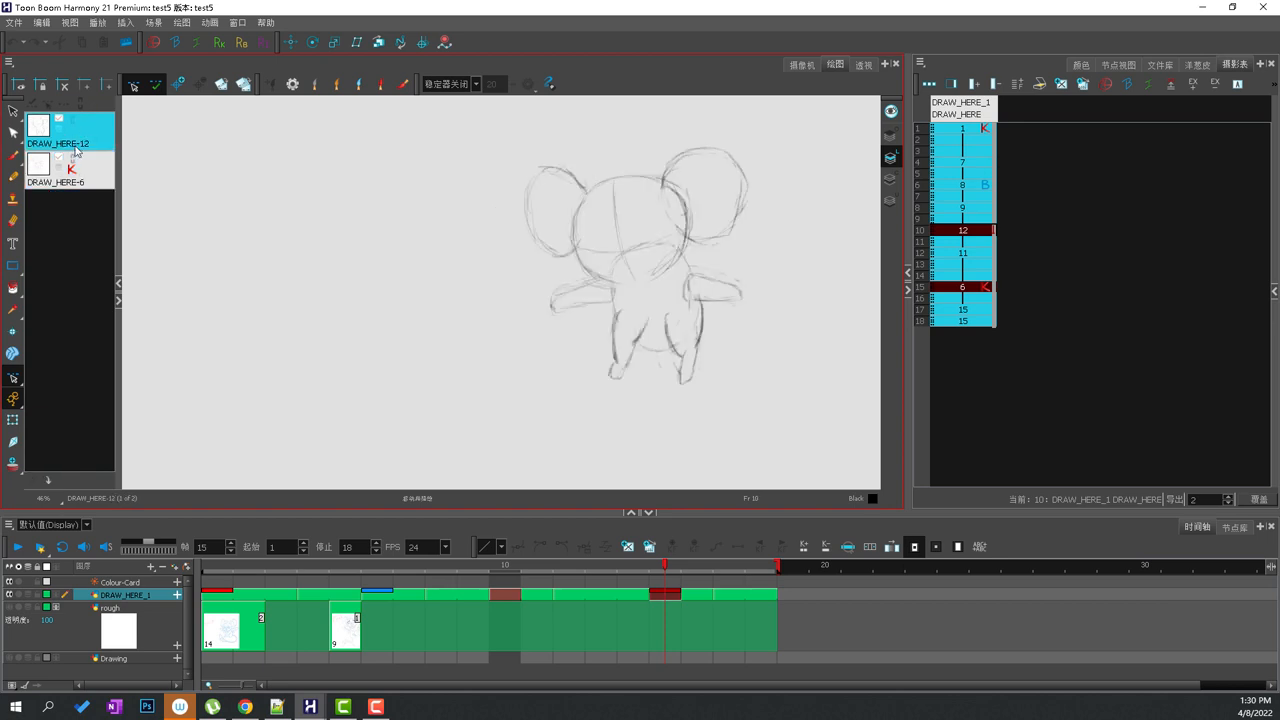
click(56, 170)
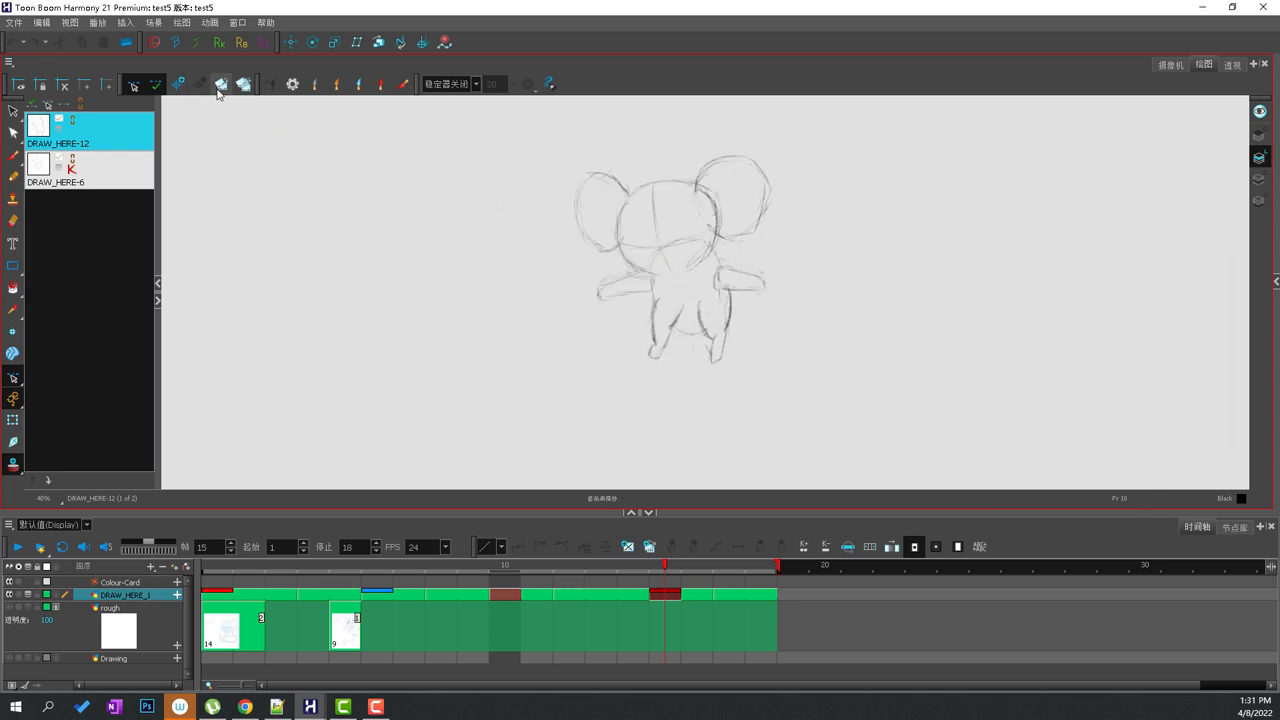
mouse_move(244, 84)
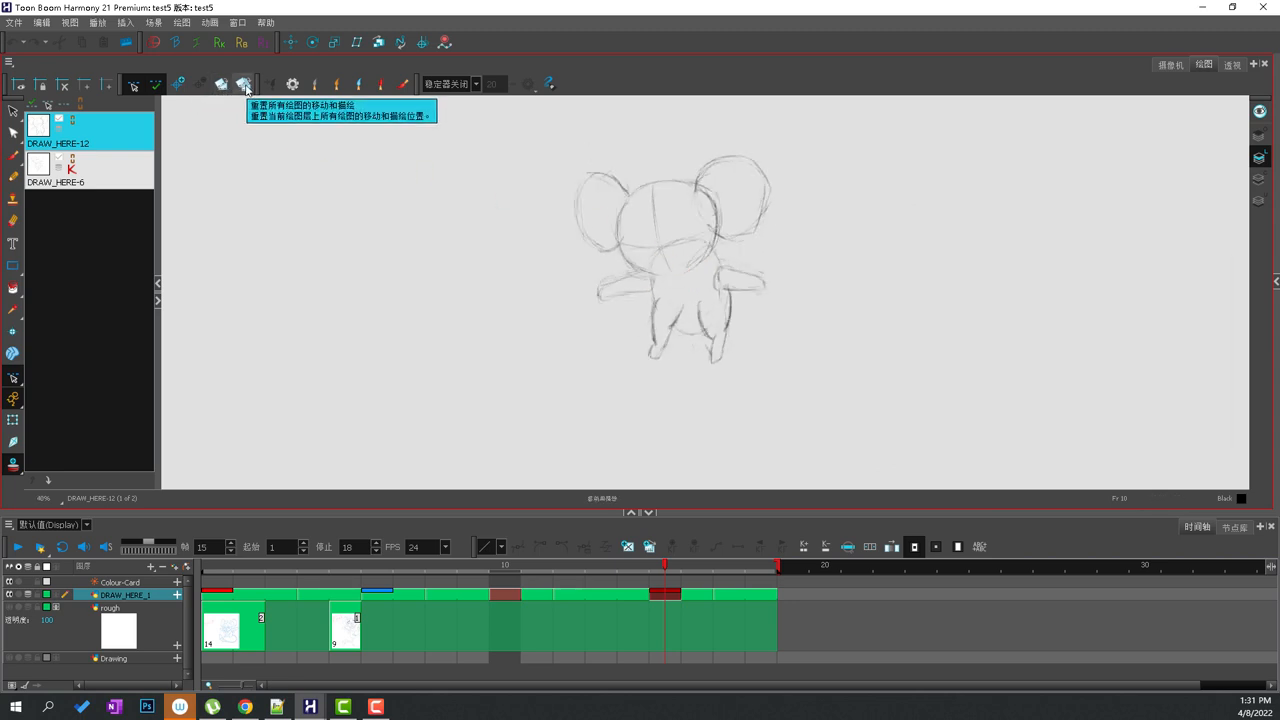
click(56, 170)
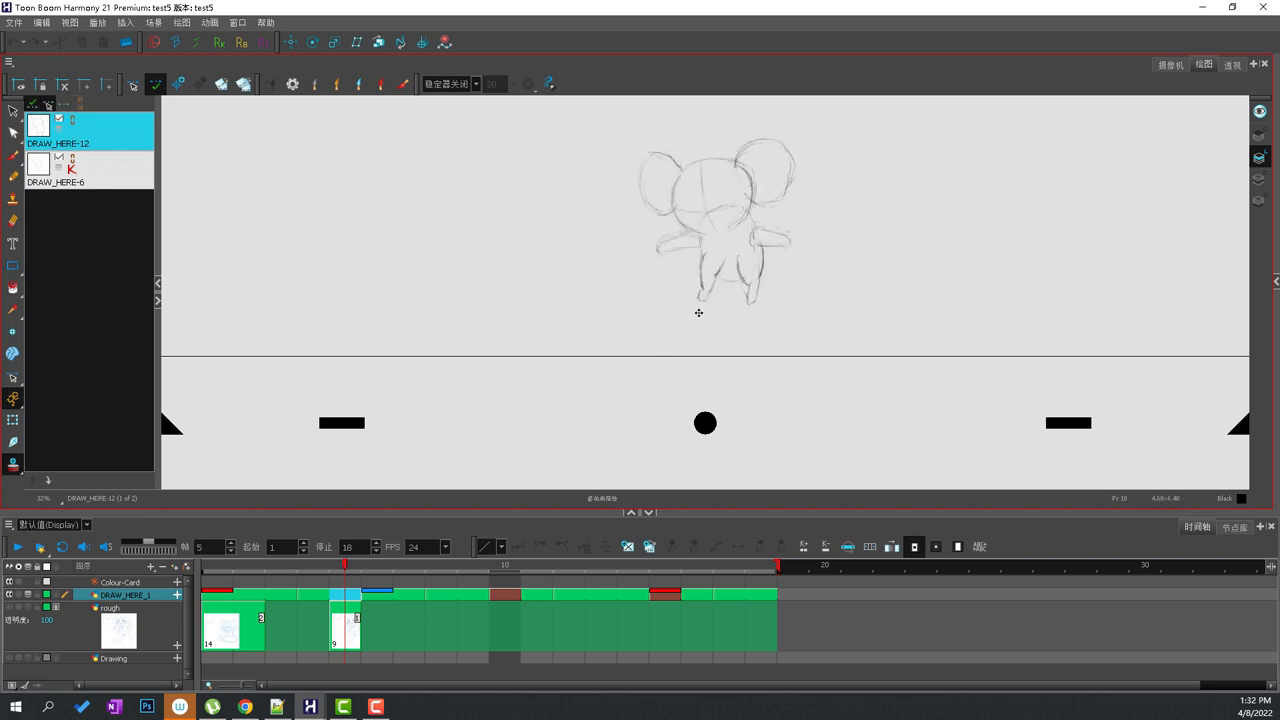
Compare DRAW_HERE-6 with DRAW_HERE-12 and return to the full-body drawing without the guide line
click(70, 170)
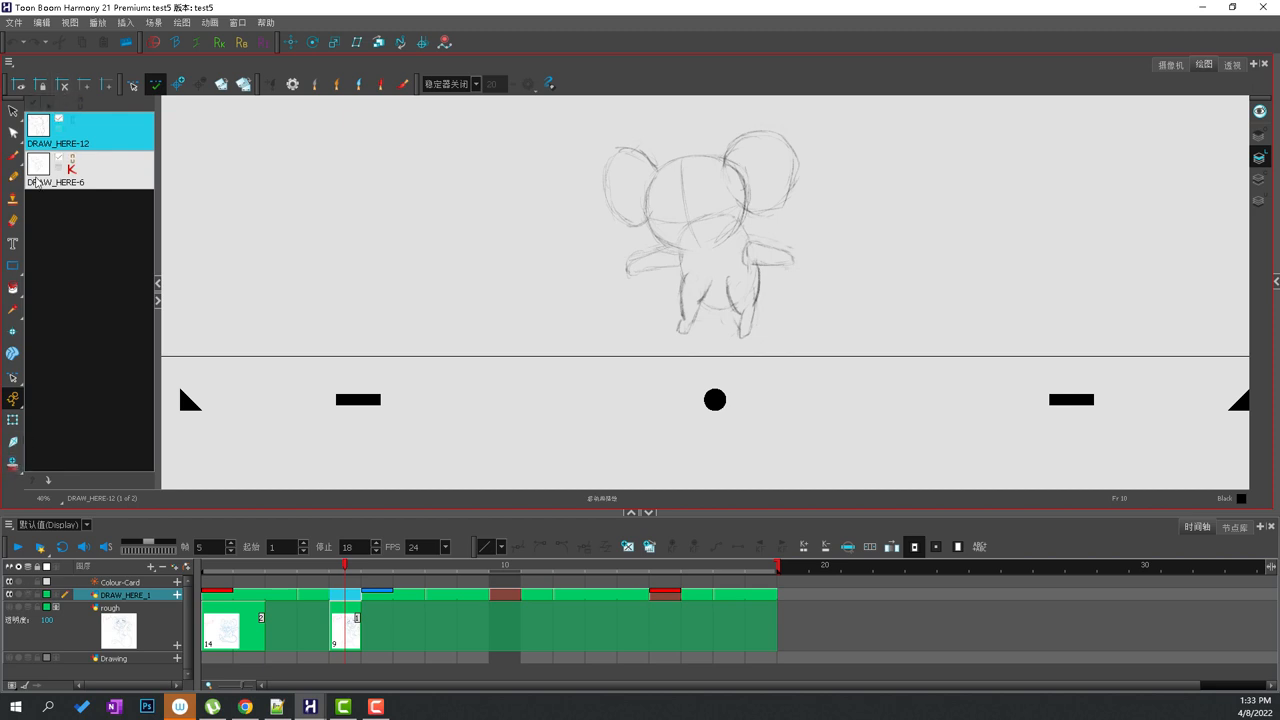
click(84, 170)
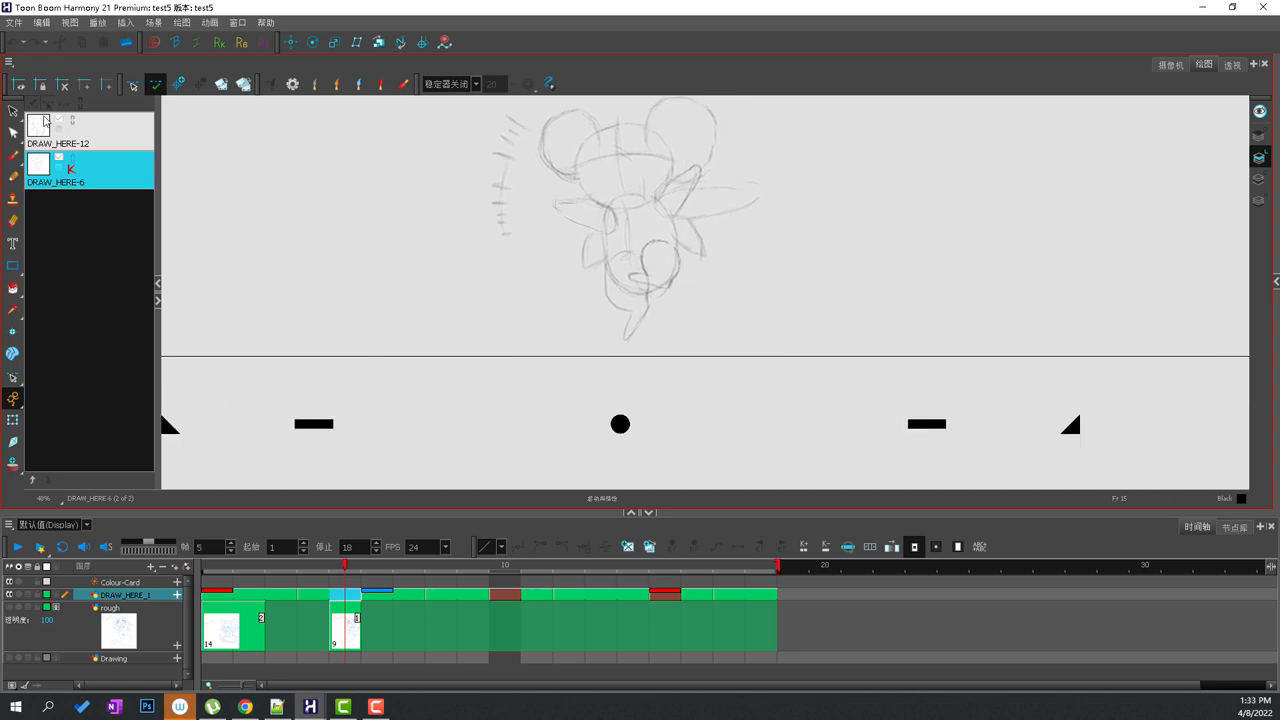
click(12, 464)
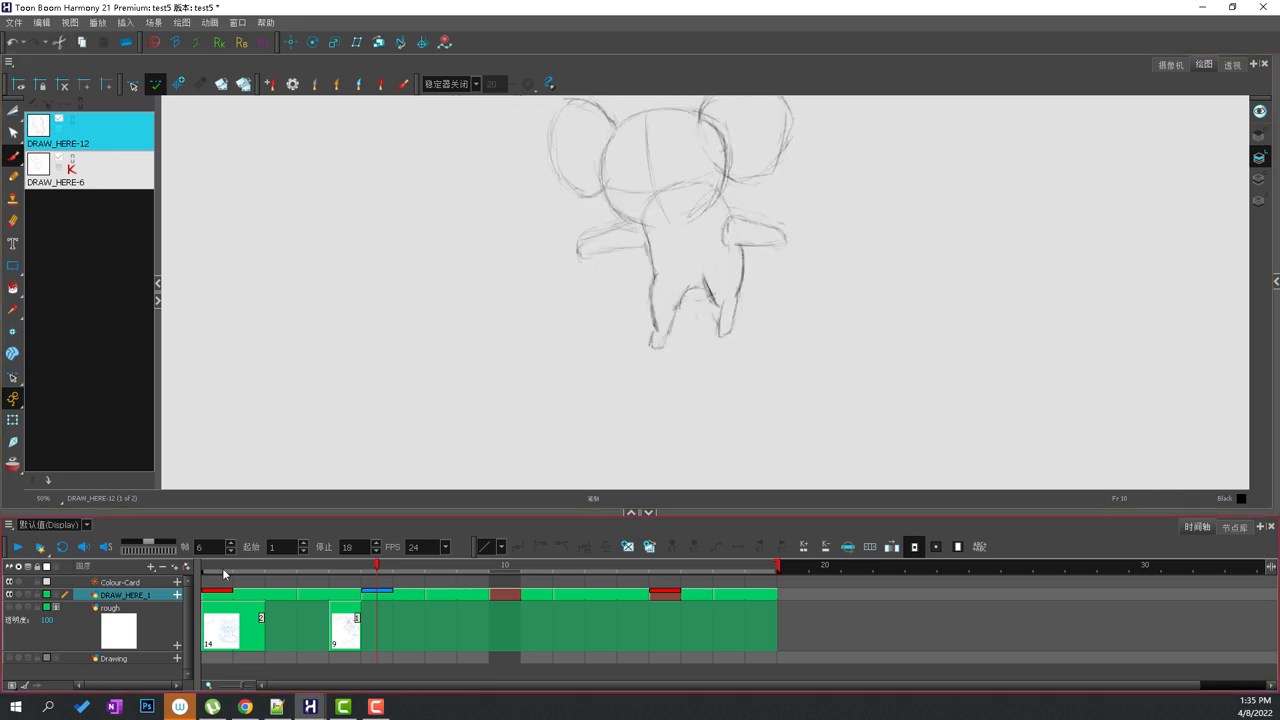
Move the playhead a few frames later on the full-body pose and bring up the thumbnail options
click(440, 564)
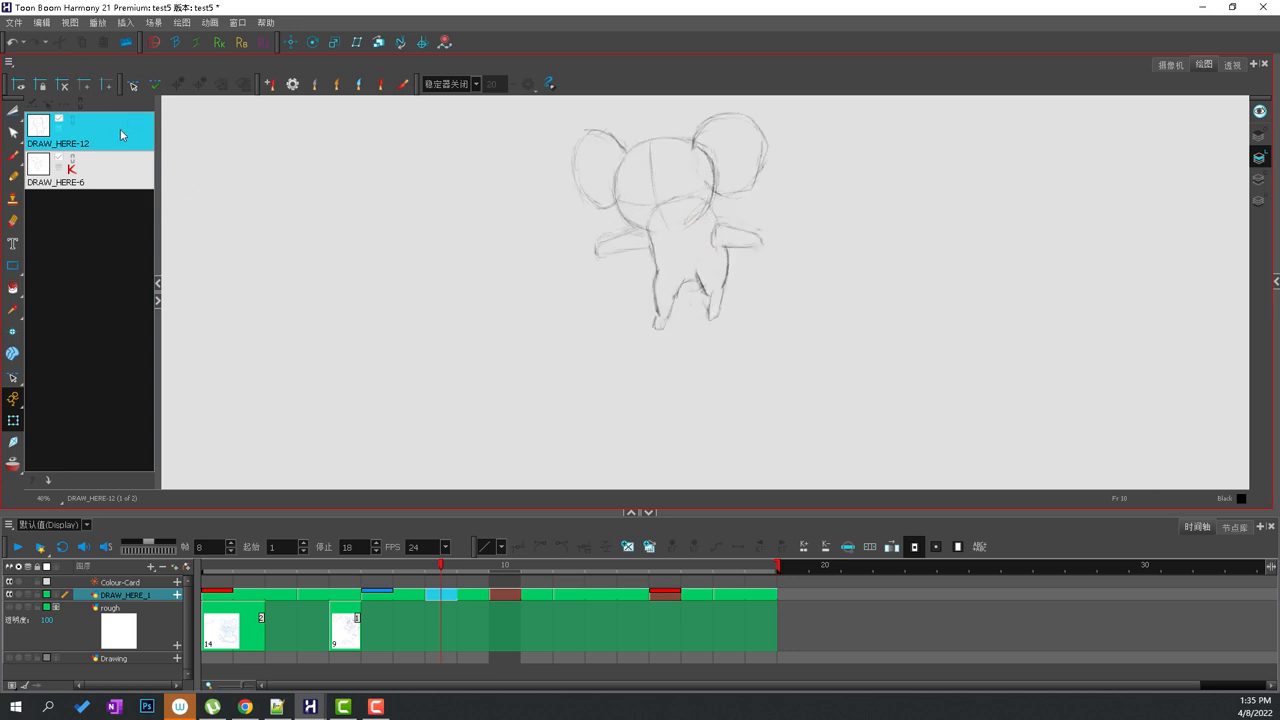
right_click(120, 136)
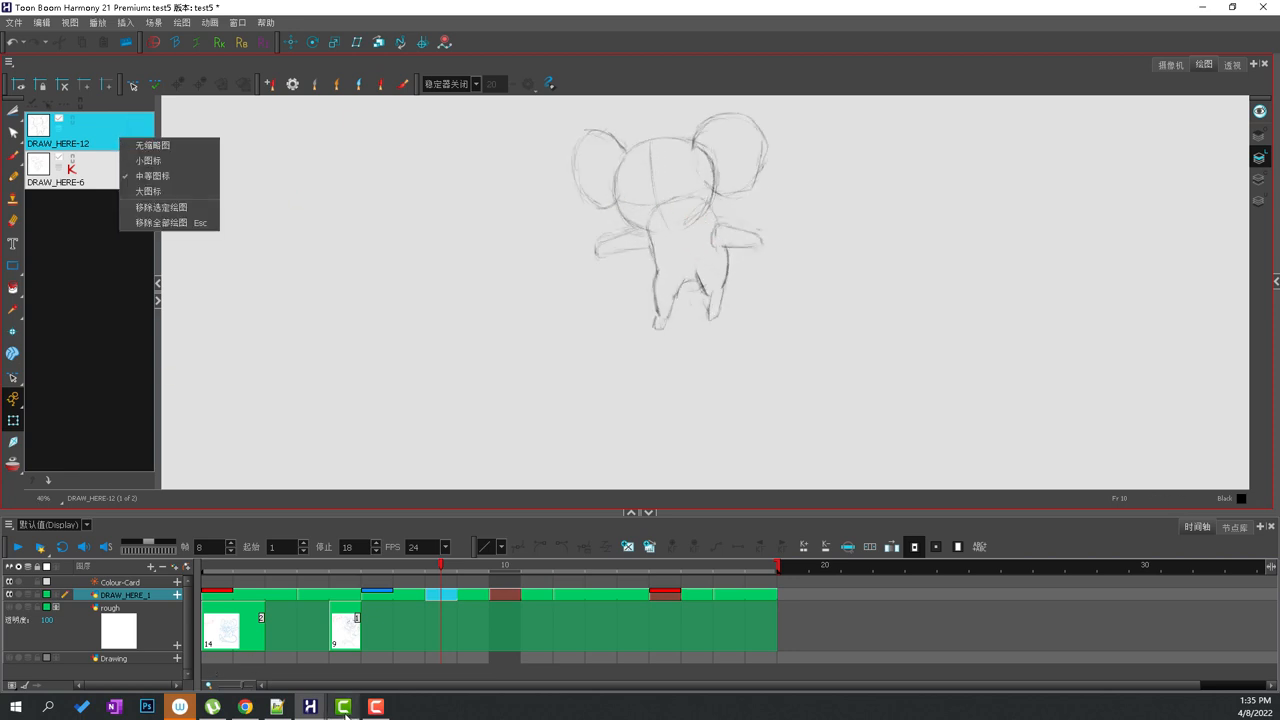
Hide the drawing thumbnails strip and move further along the timeline to the head sketch
click(152, 144)
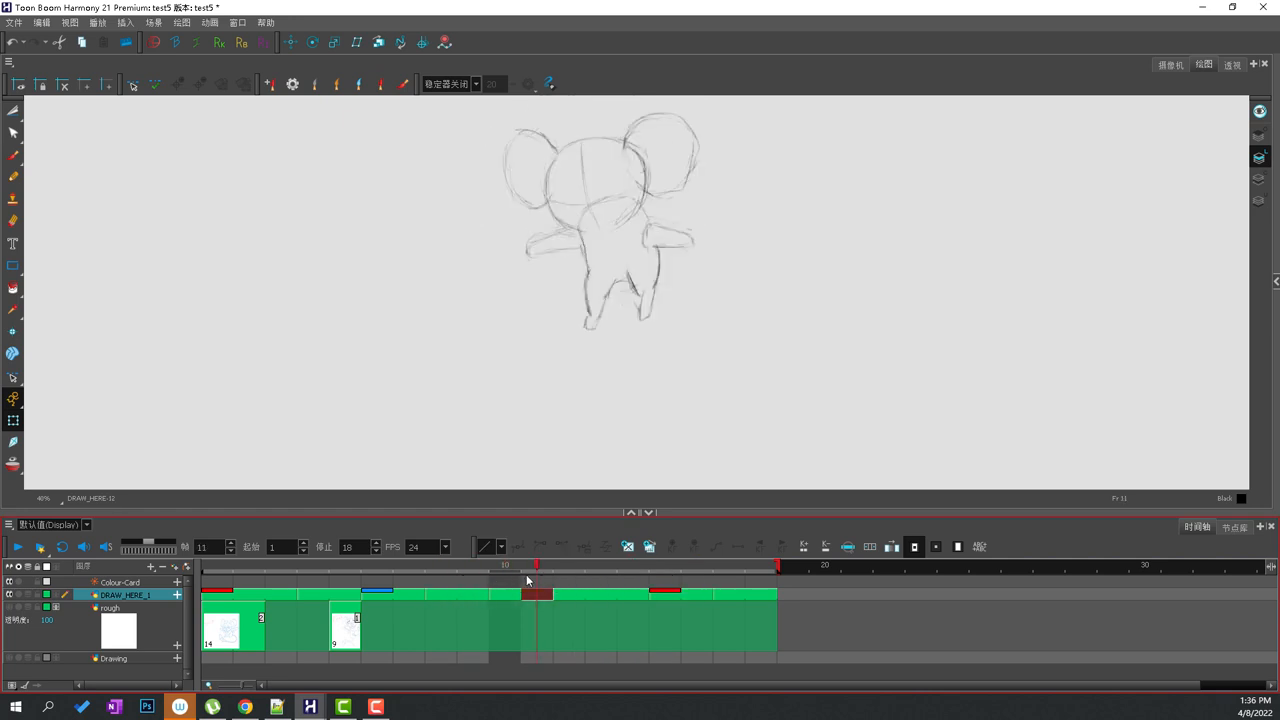
click(14, 108)
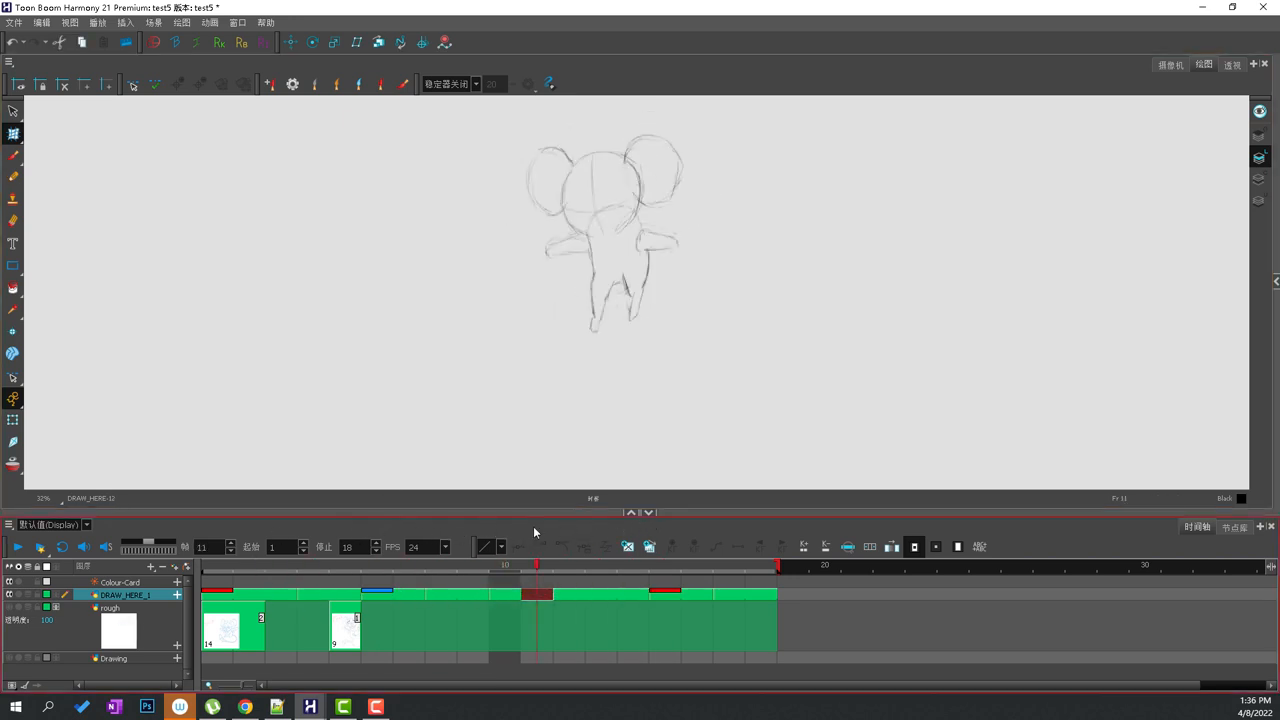
click(504, 564)
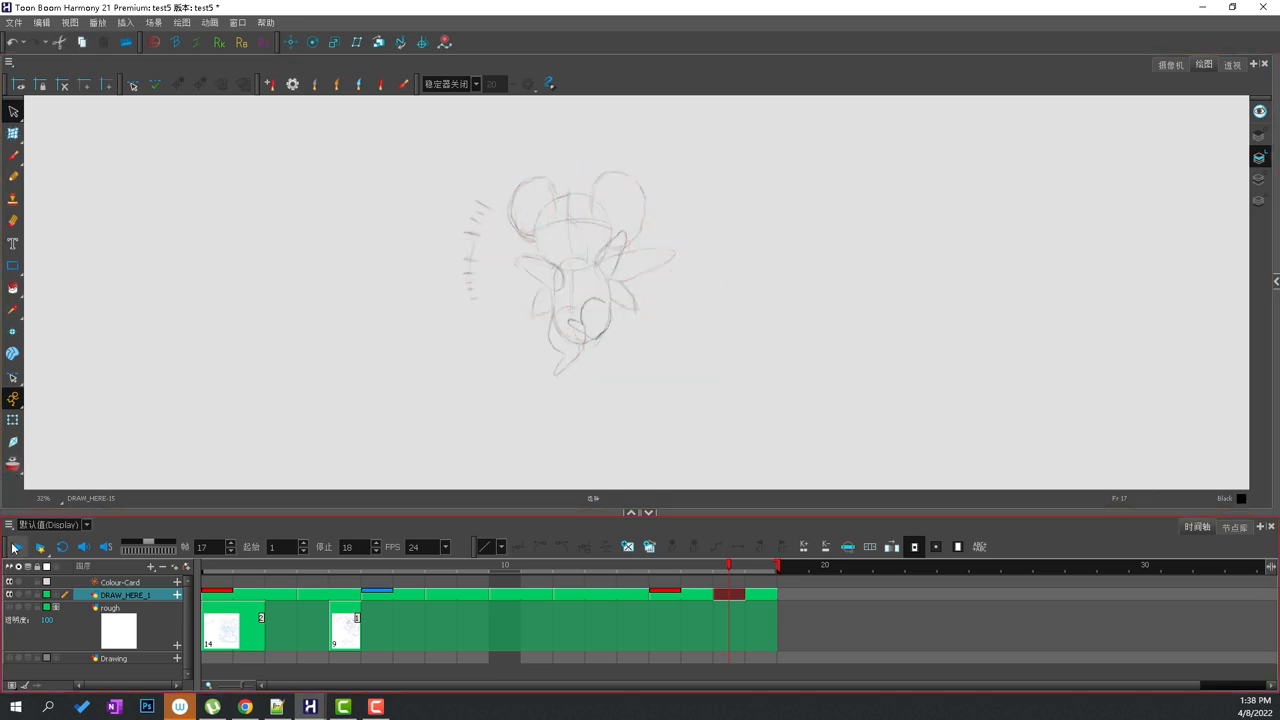
mouse_move(18, 550)
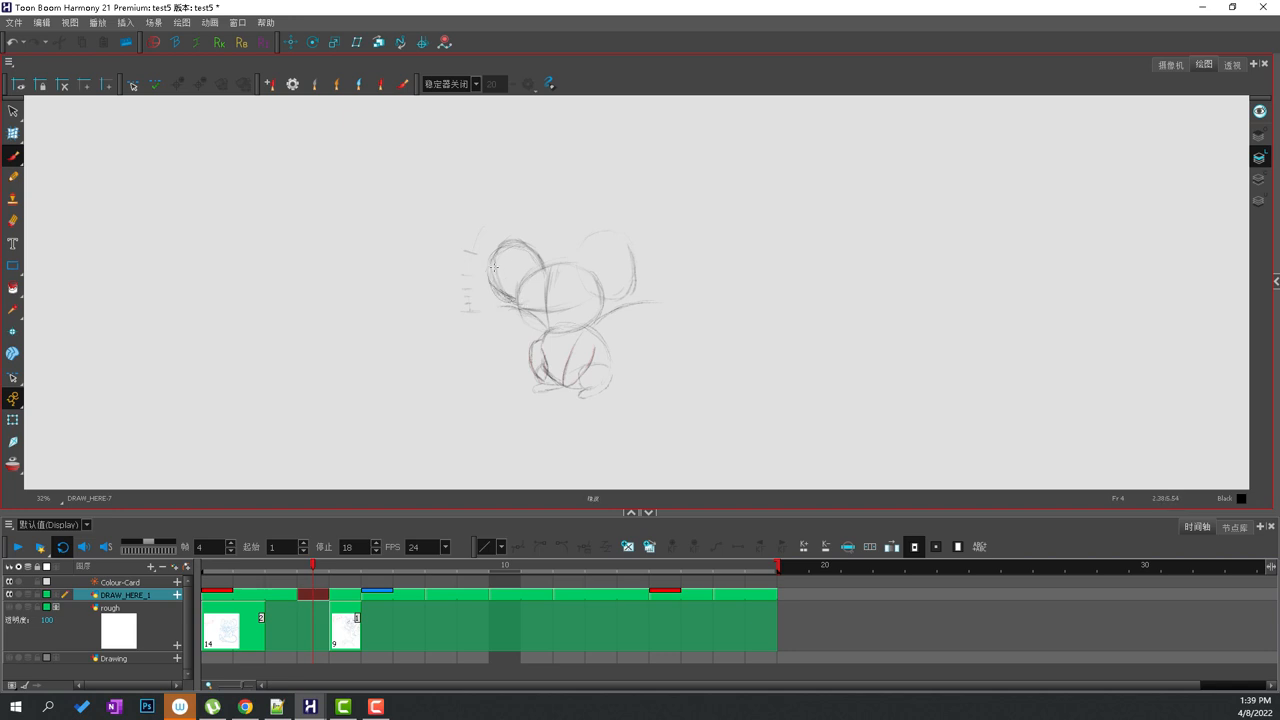
Add rough strokes to the squash pose, turn on onion skin and scrub the frames to review the poses
drag(496, 268, 510, 300)
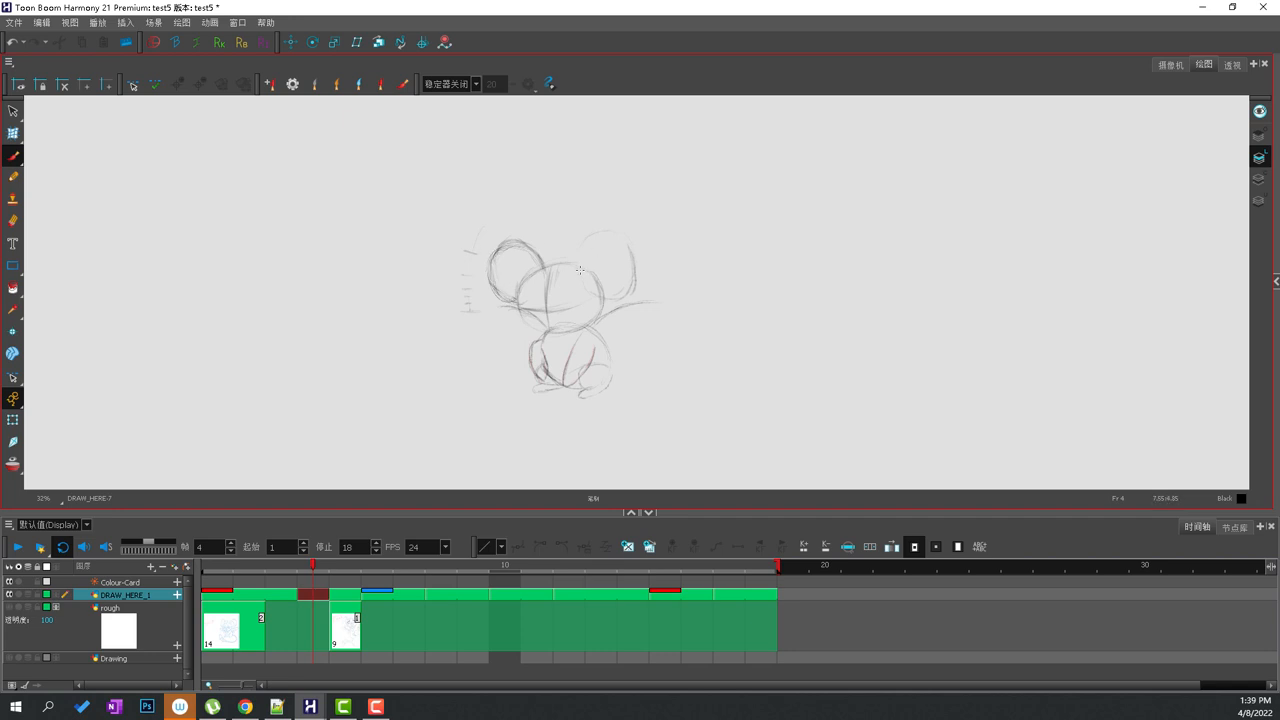
drag(580, 270, 630, 308)
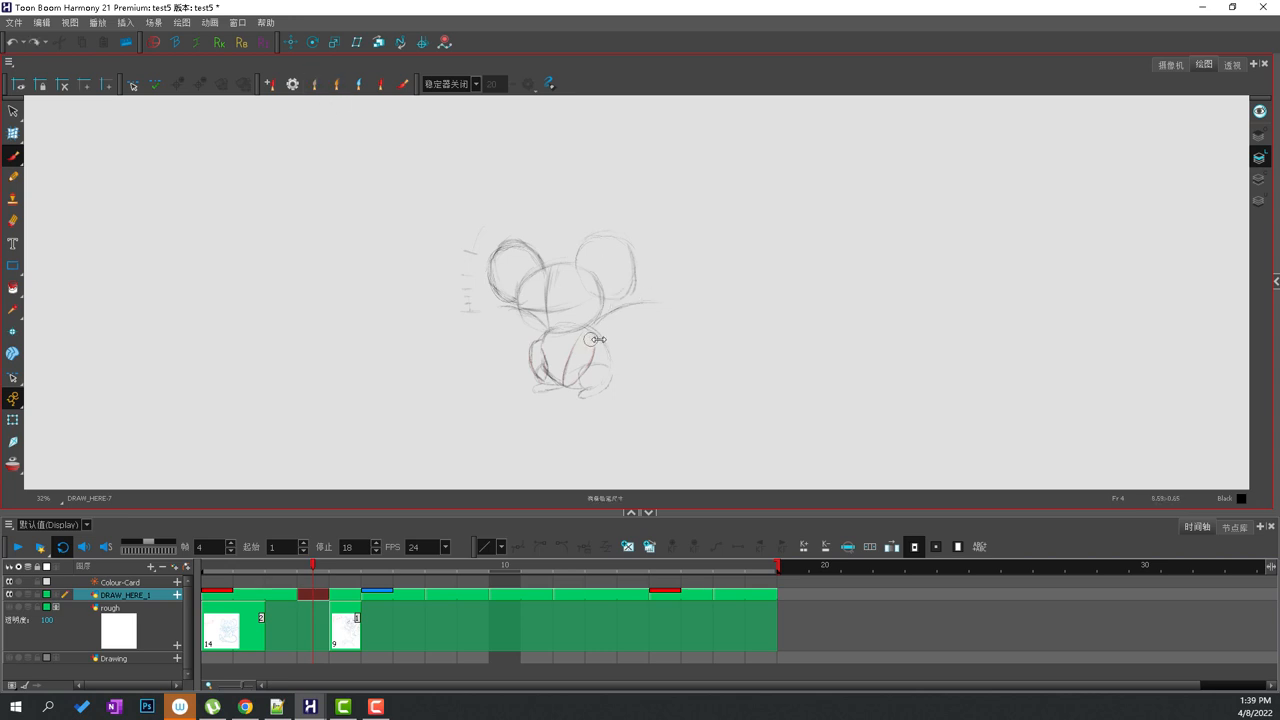
click(280, 564)
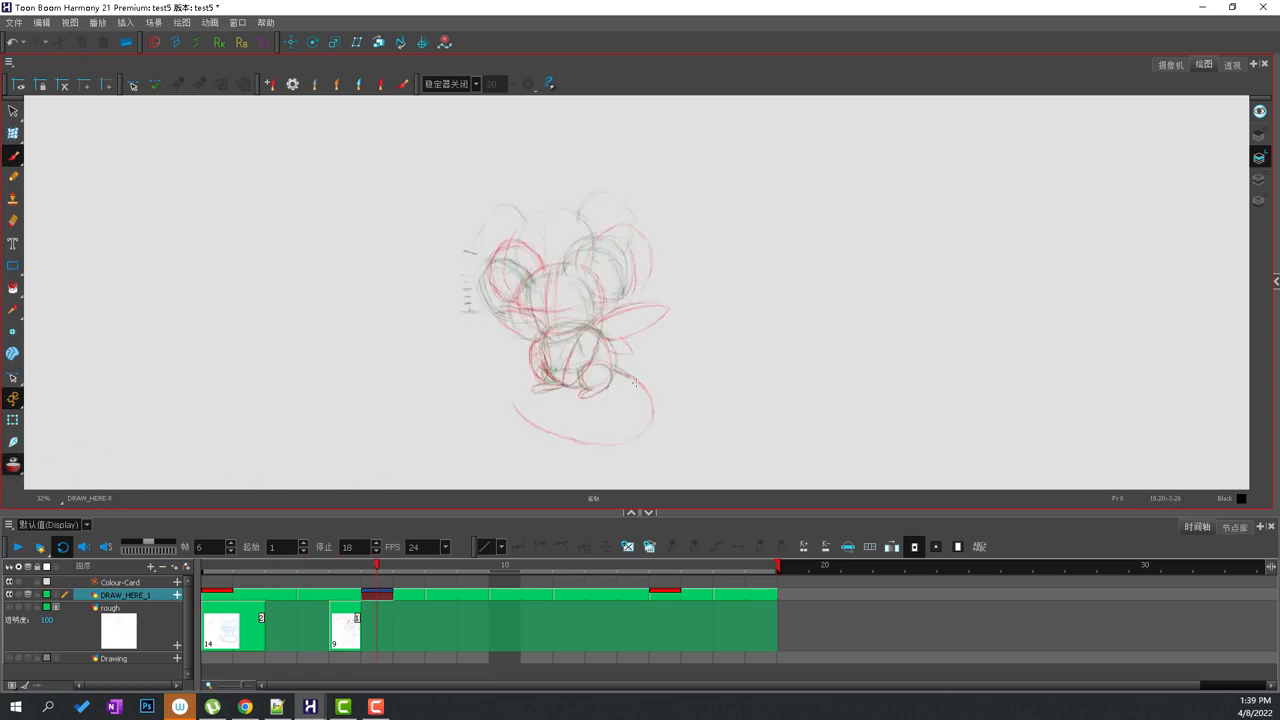
drag(636, 384, 550, 430)
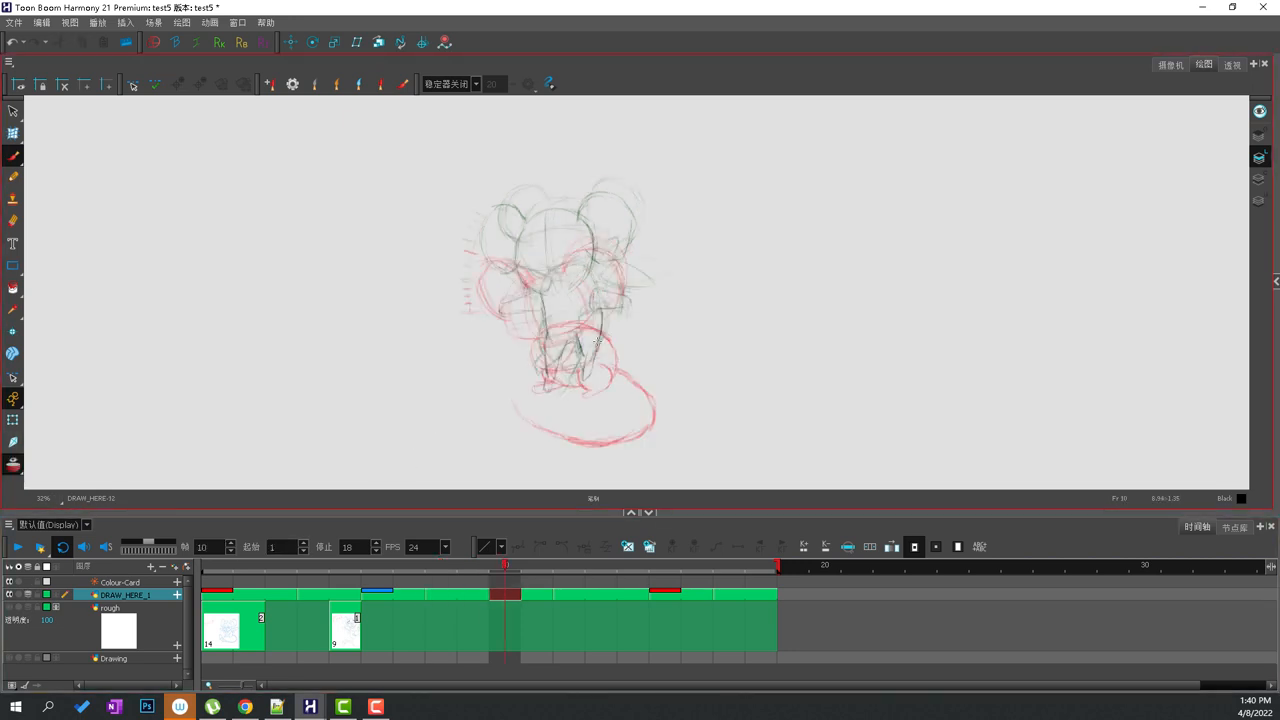
Turn onion skin off, sketch the mouse's long curving tail on the frames and view it through the camera
click(14, 442)
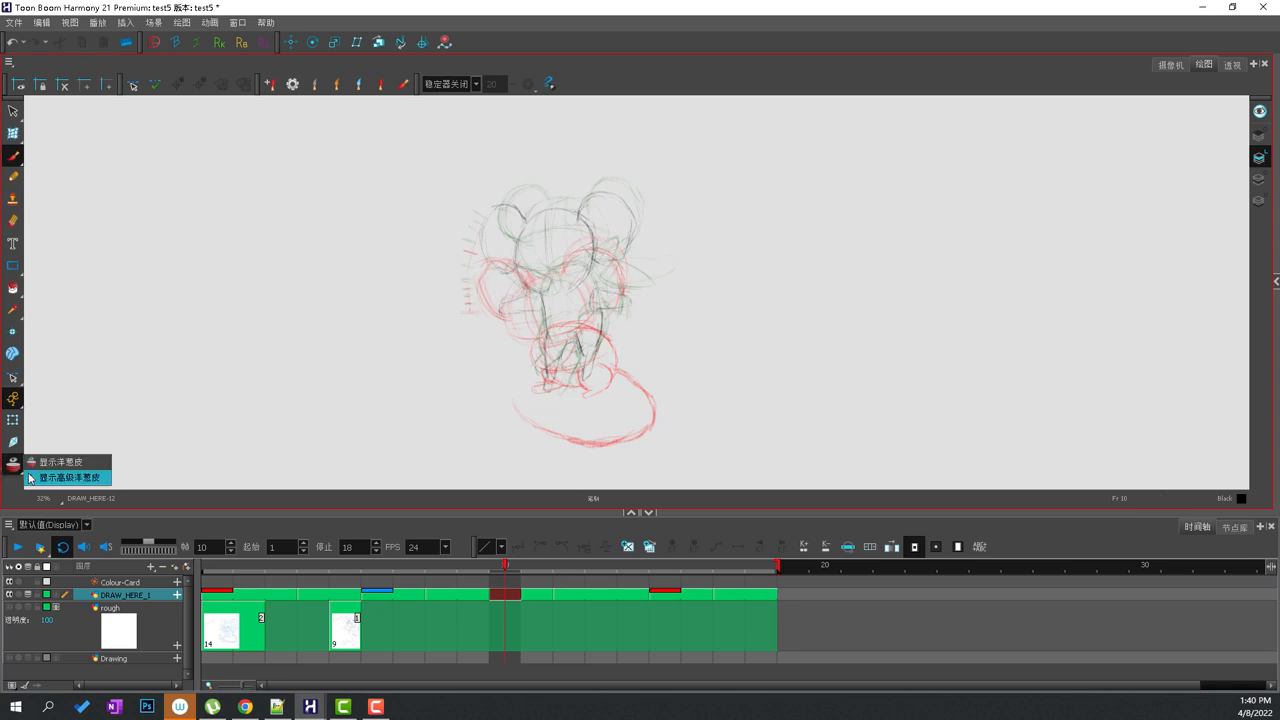
click(68, 478)
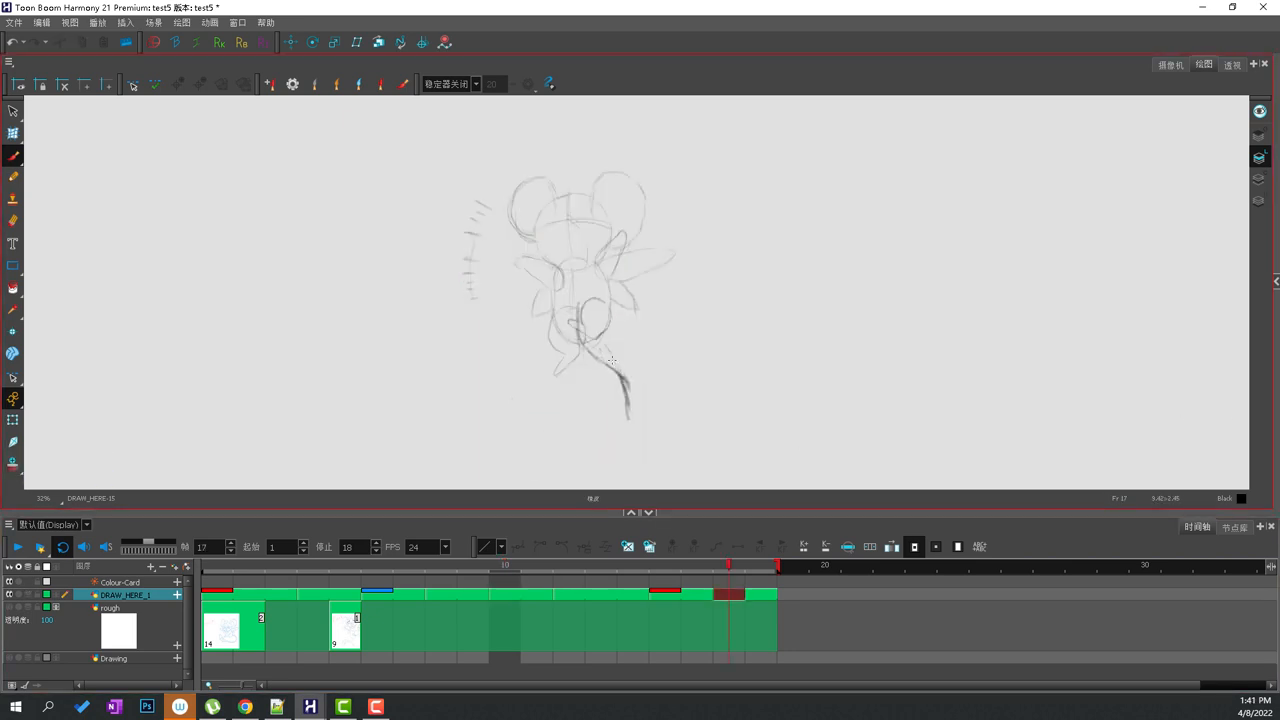
drag(610, 360, 630, 400)
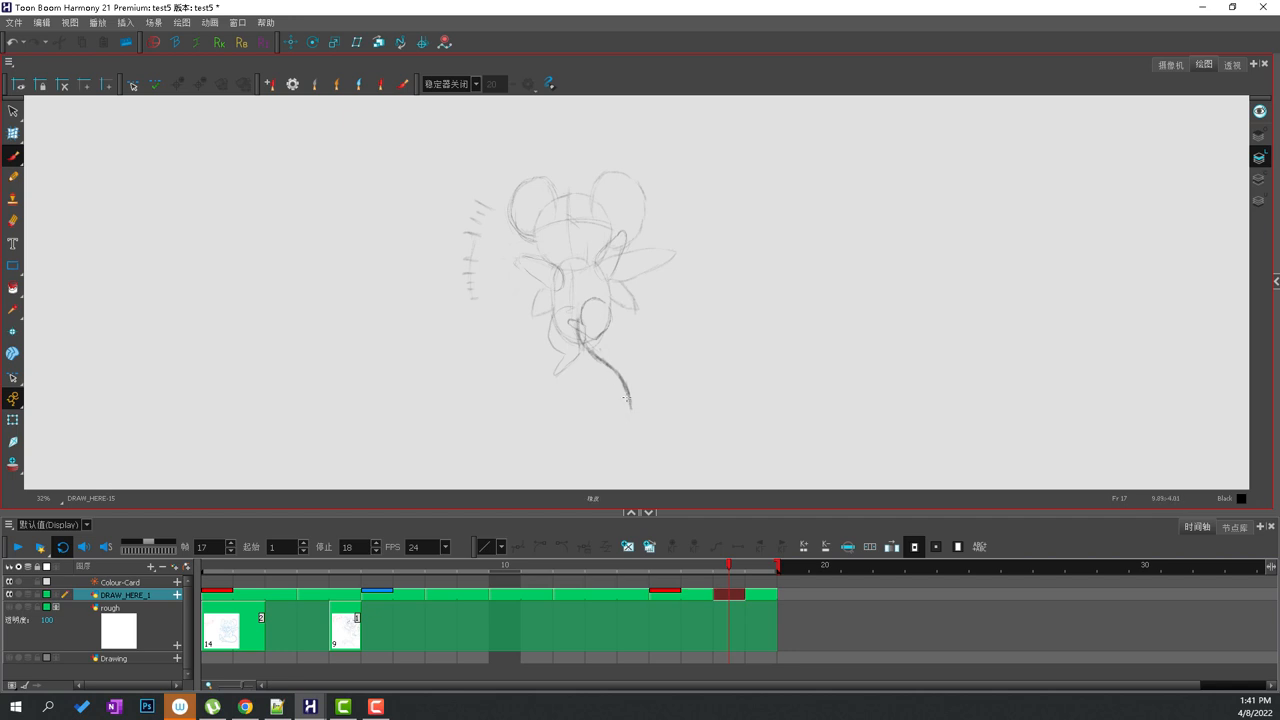
click(344, 566)
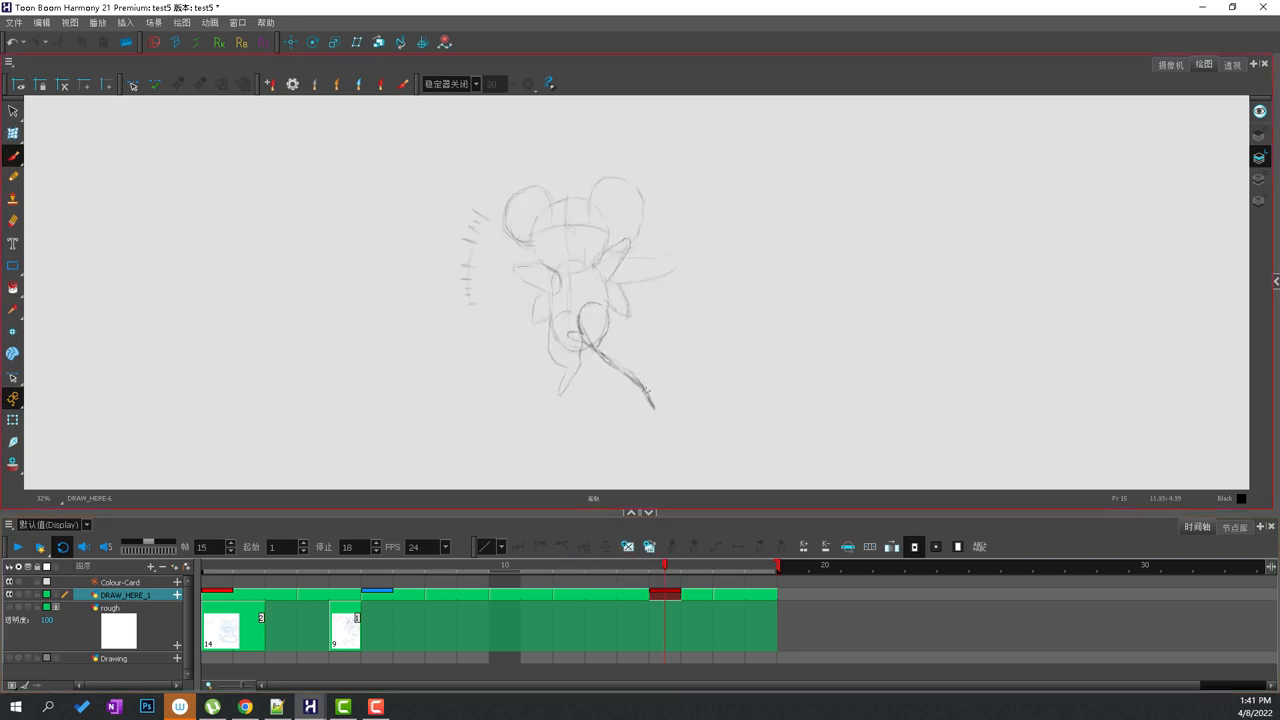
click(1170, 64)
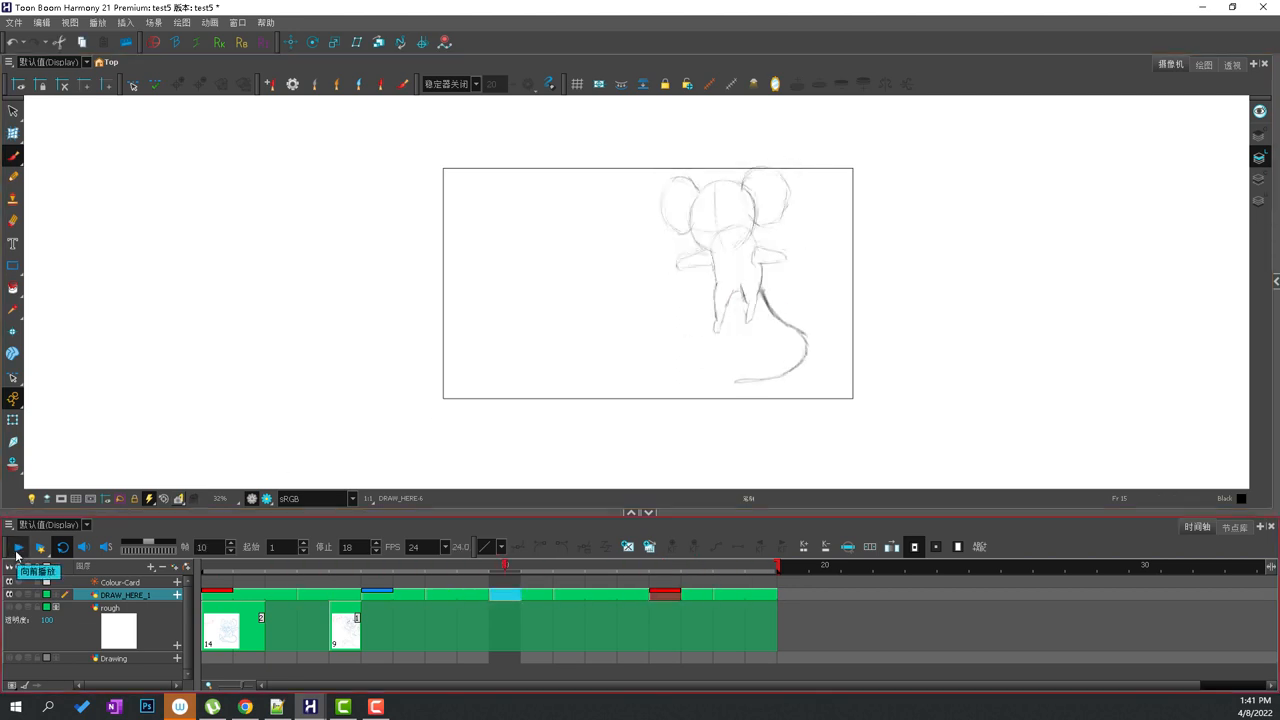
Show the tailed pose onion-skinned in the camera view and dock an extra side panel
click(540, 564)
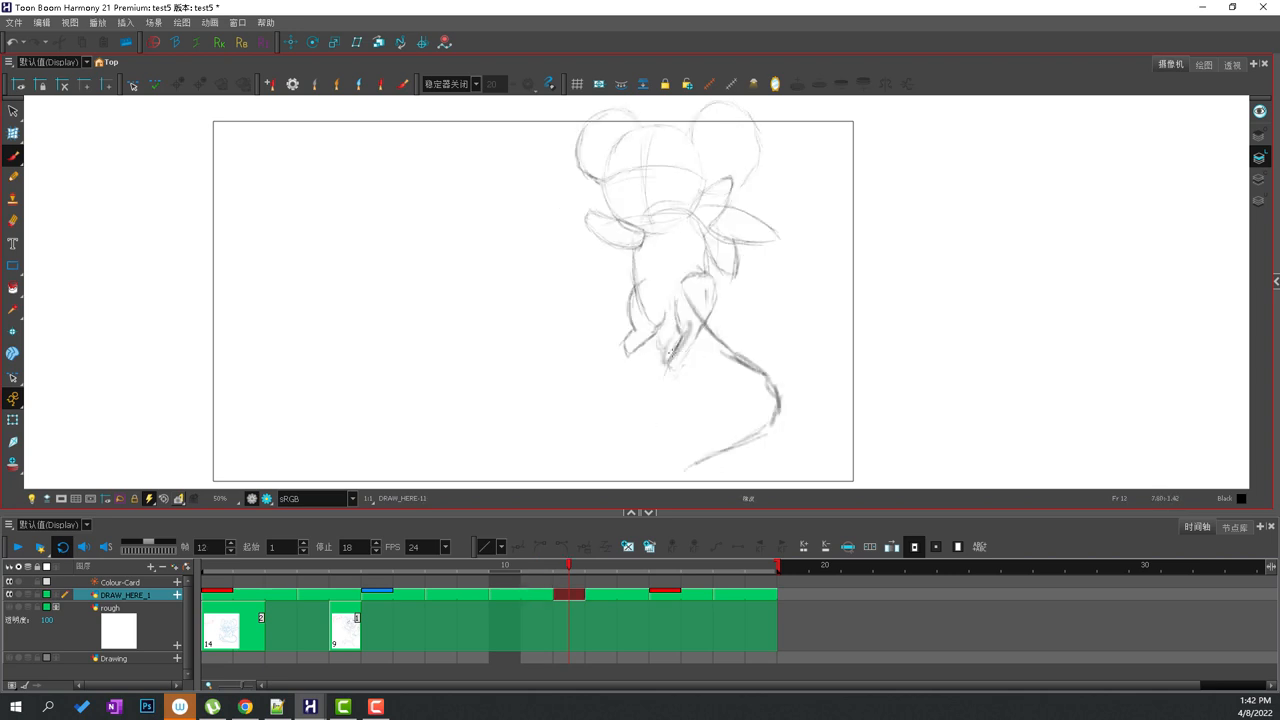
click(698, 568)
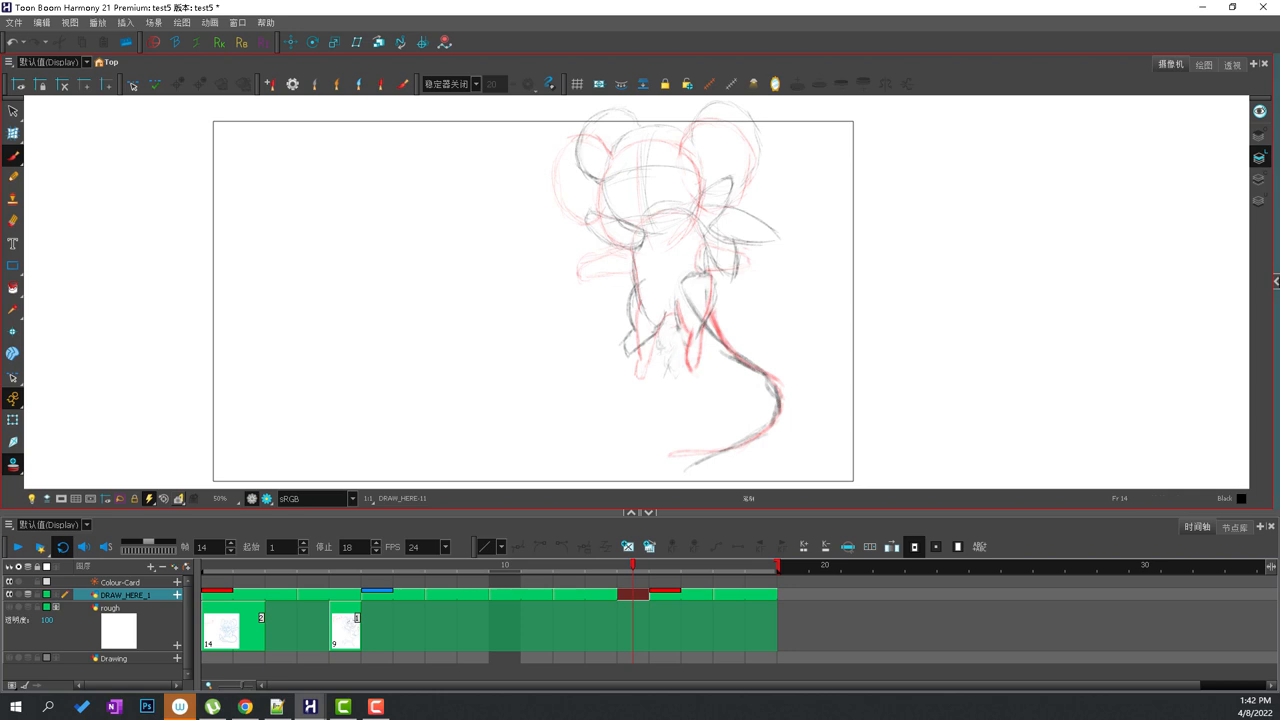
click(1198, 64)
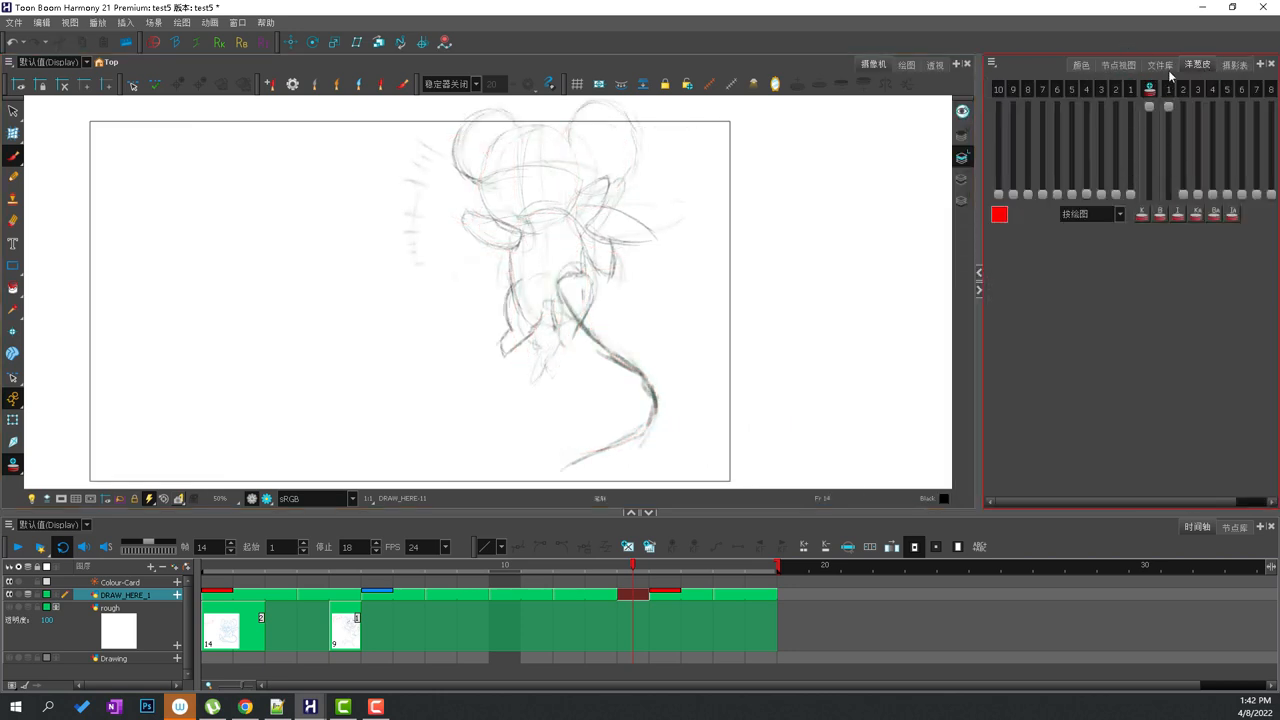